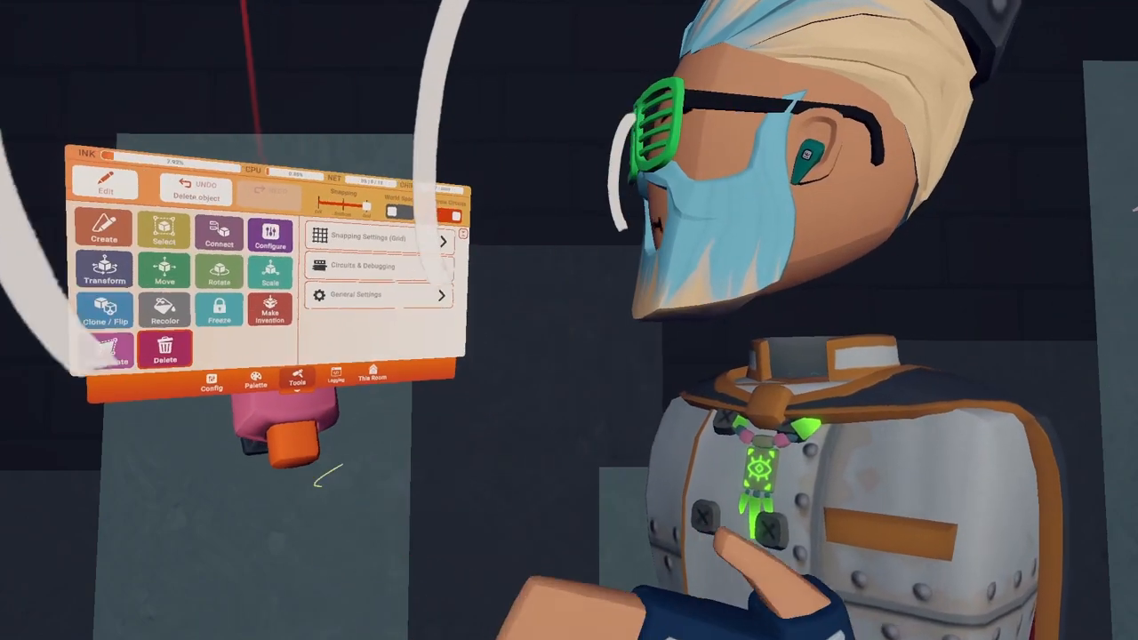
Step: Spawn an Event Receiver chip from the Maker Pen palette and open its Config panel
{"action": "left_click", "coordinate": [252, 380]}
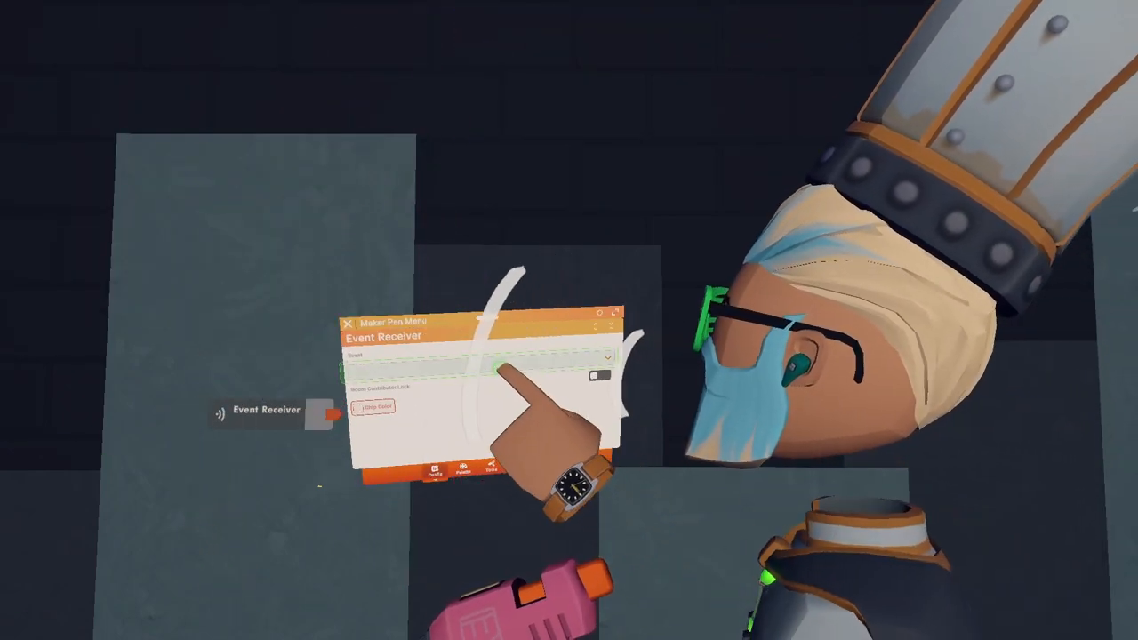
Step: Set the Event Receiver's event to Consumable Used
{"action": "left_click", "coordinate": [605, 357]}
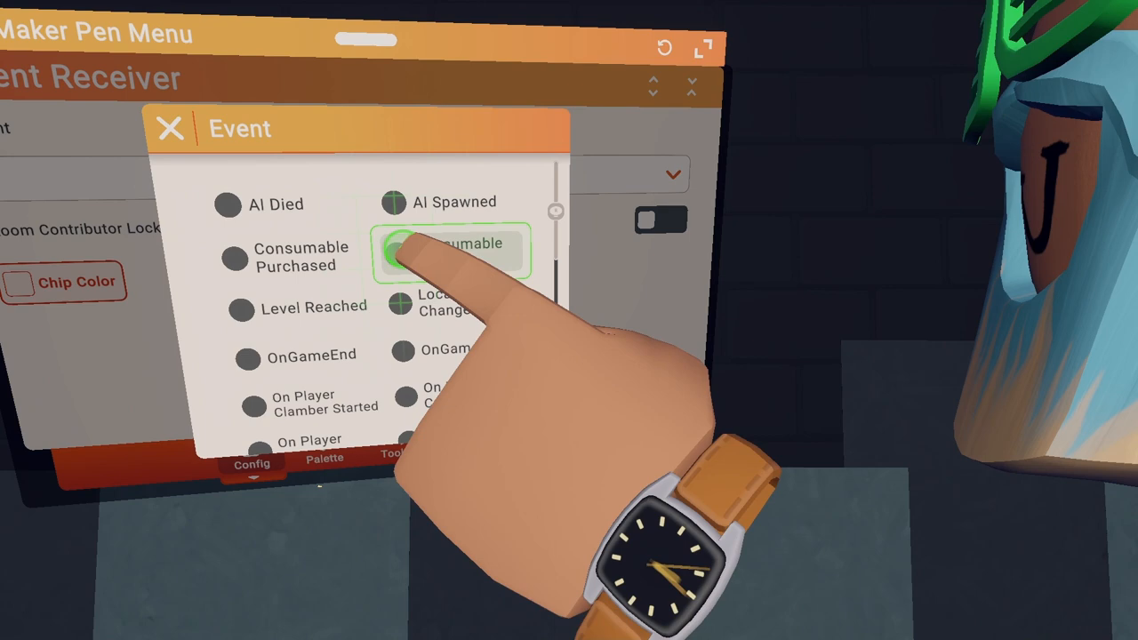
{"action": "left_click", "coordinate": [449, 251]}
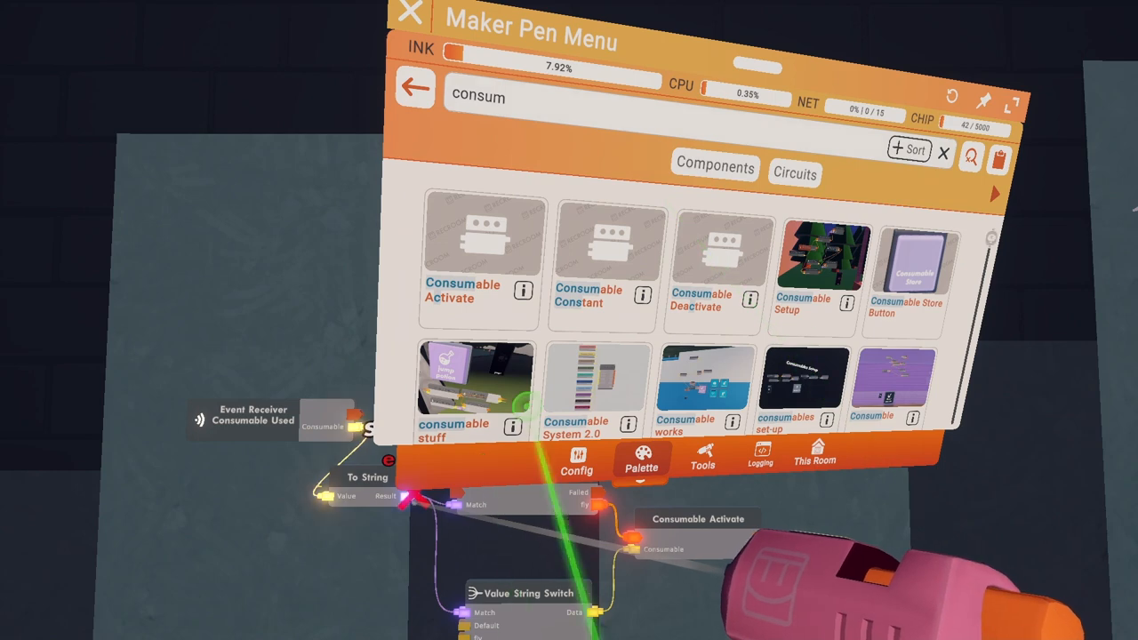
Step: Spawn a Consumable Constant chip into the circuit and open its Config tab
{"action": "left_click", "coordinate": [600, 262]}
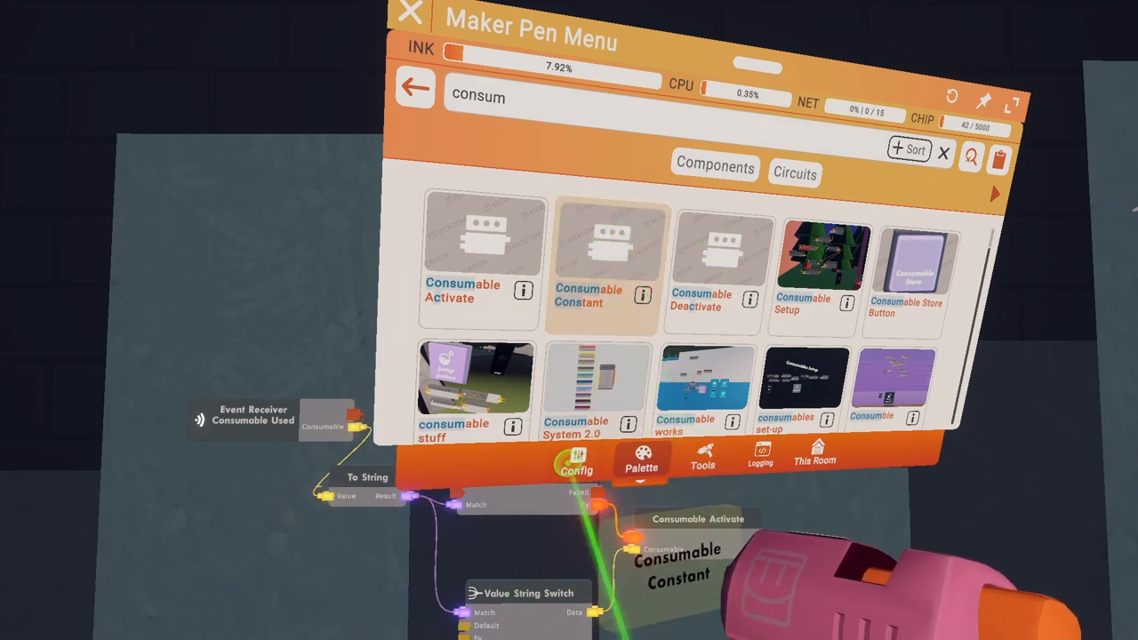
{"action": "left_click", "coordinate": [409, 14]}
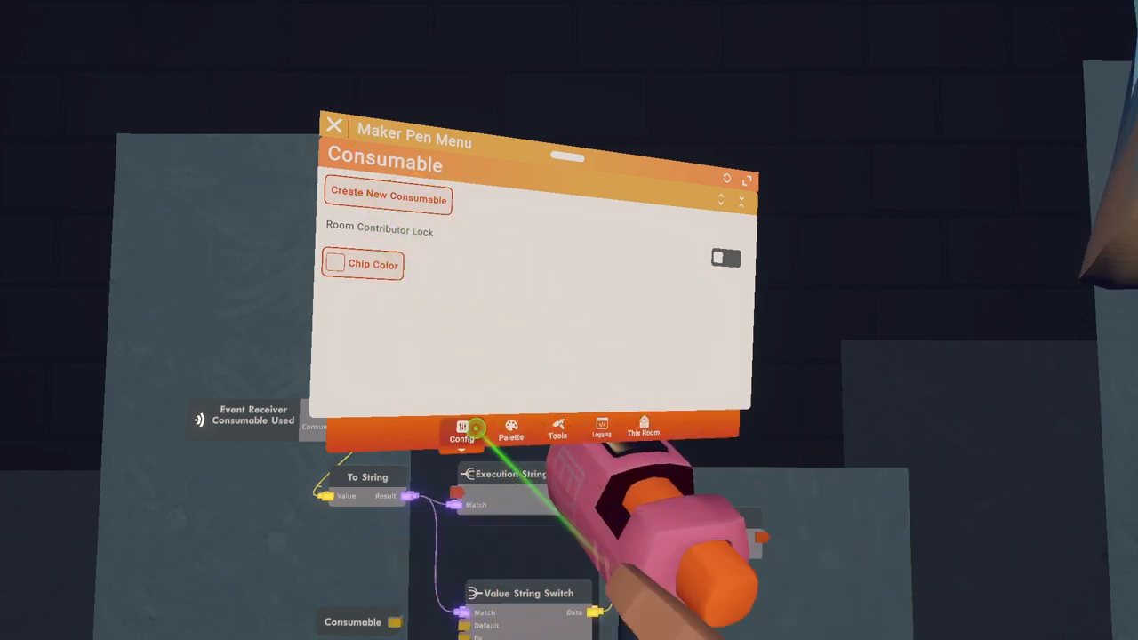
Step: Create a new consumable named 'fly' with a description about being able to fly around
{"action": "left_click", "coordinate": [389, 197]}
{"action": "type", "text": "fly"}
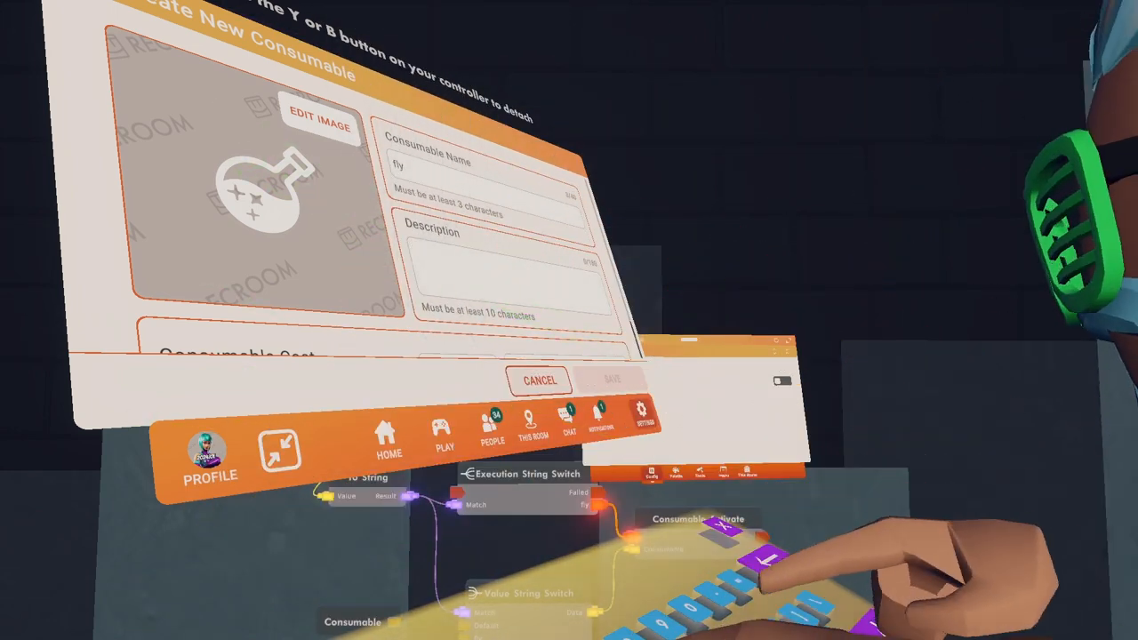
{"action": "type", "text": "to ff"}
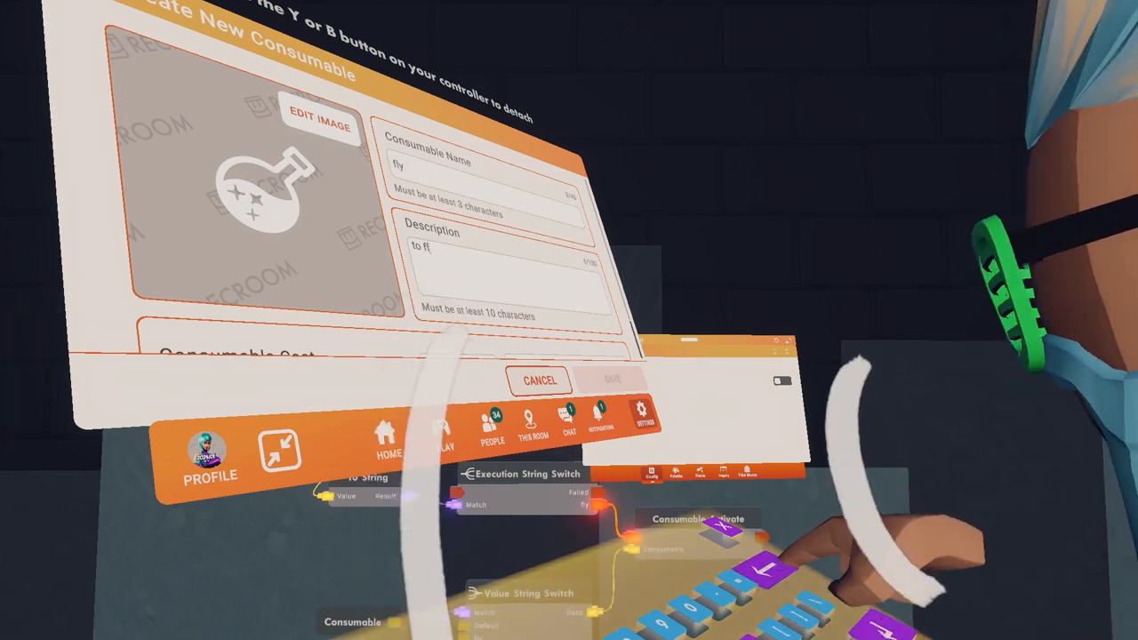
{"action": "type", "text": "ly arou"}
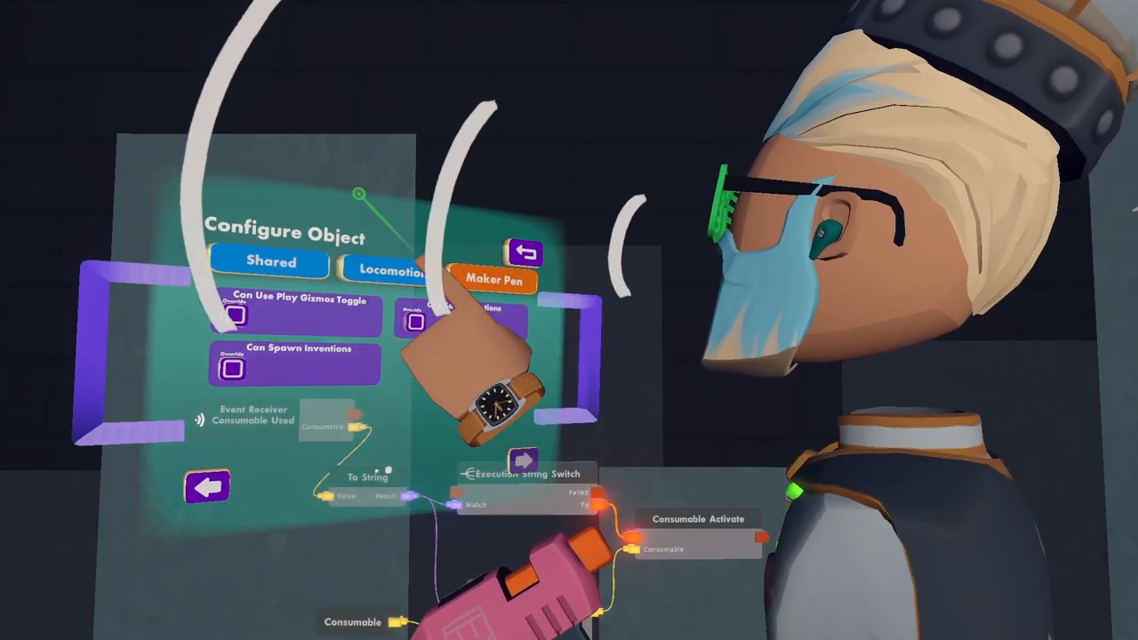
Step: Open the Shared tab's object configuration and turn on the Can Fly override
{"action": "left_click", "coordinate": [388, 271]}
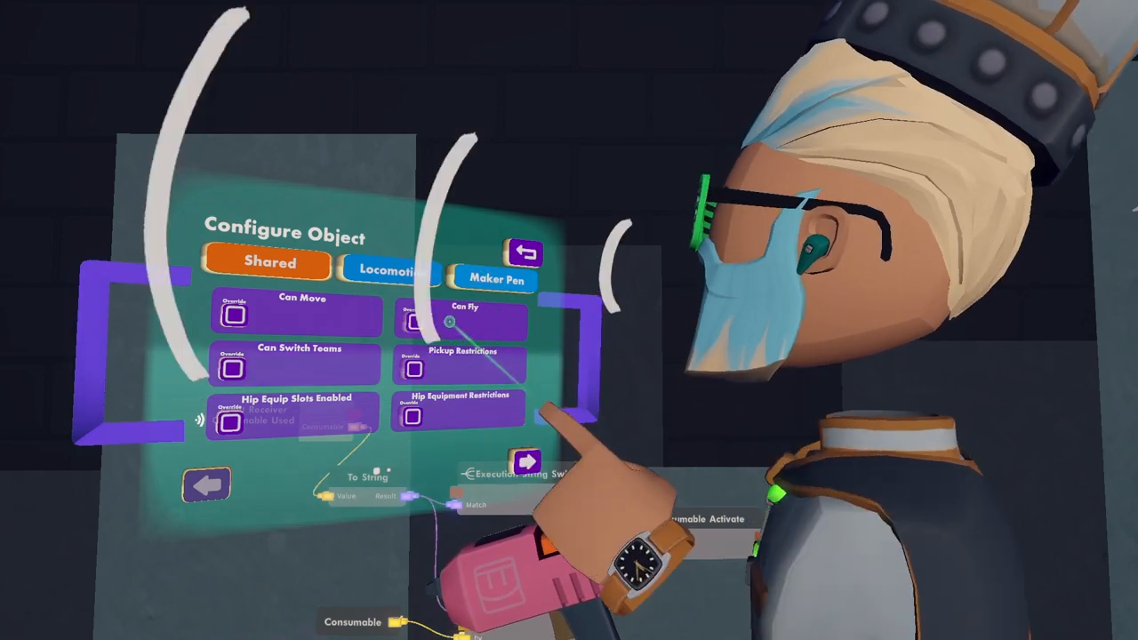
{"action": "left_click", "coordinate": [412, 321]}
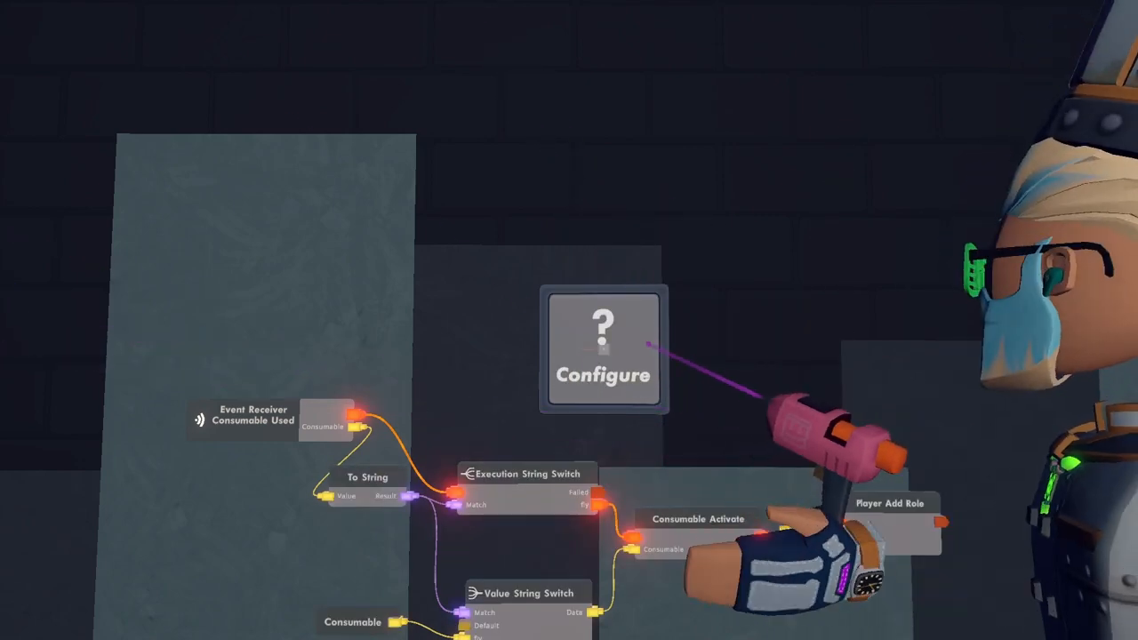
Step: Assign the existing 'fly' consumable to the Consumable Store Button
{"action": "left_click", "coordinate": [602, 349]}
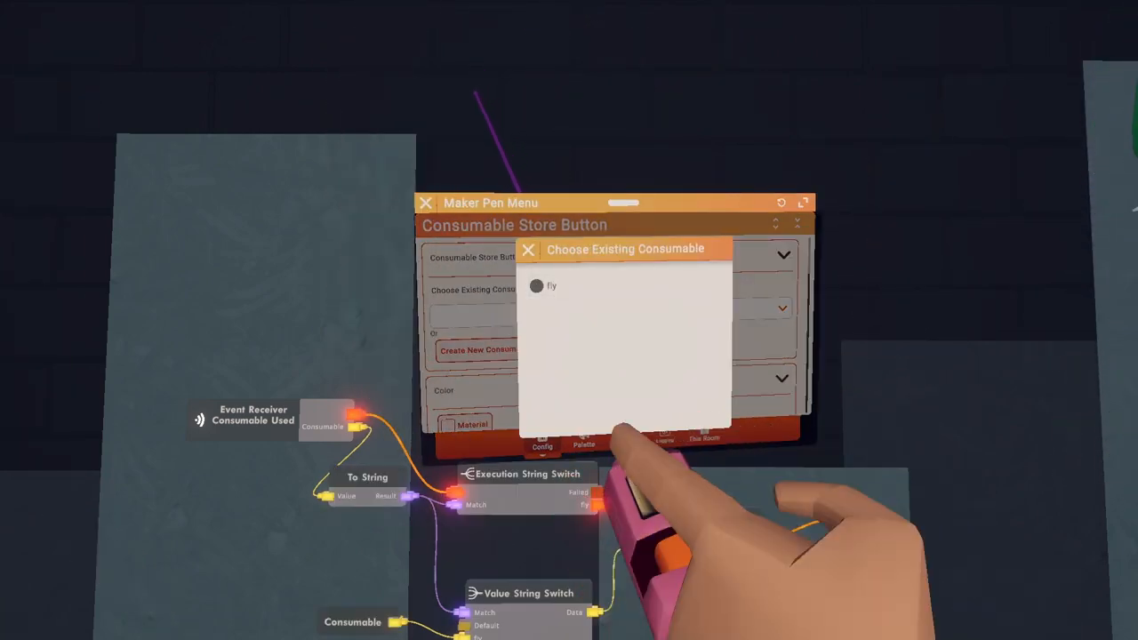
{"action": "left_click", "coordinate": [552, 285]}
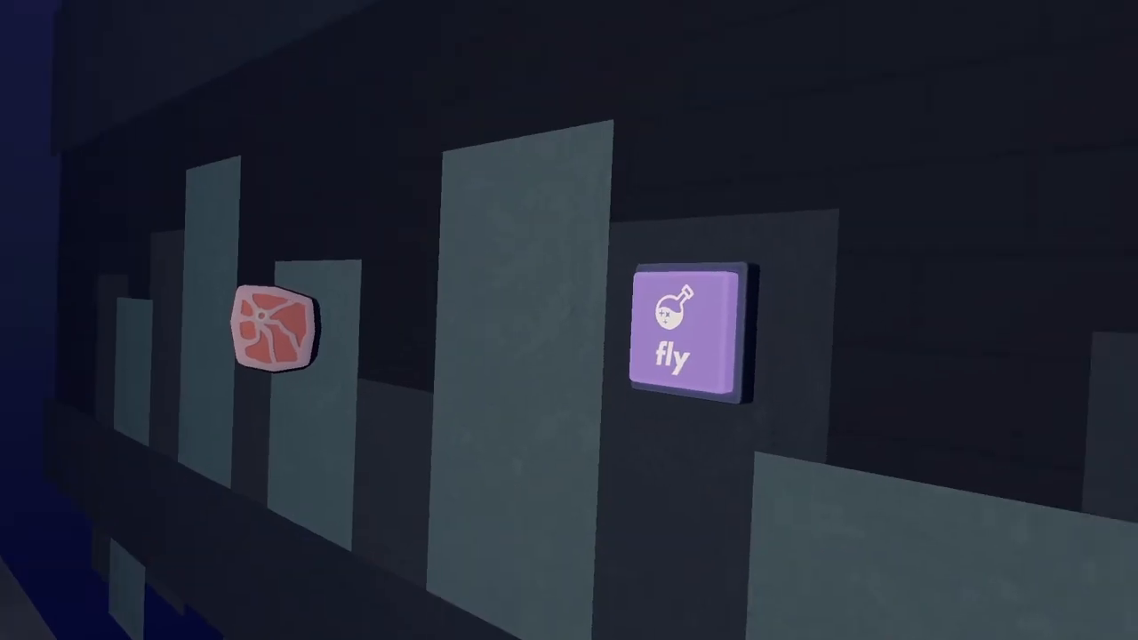
Step: Open the fly store button's offer and purchase the fly consumable
{"action": "left_click", "coordinate": [695, 333]}
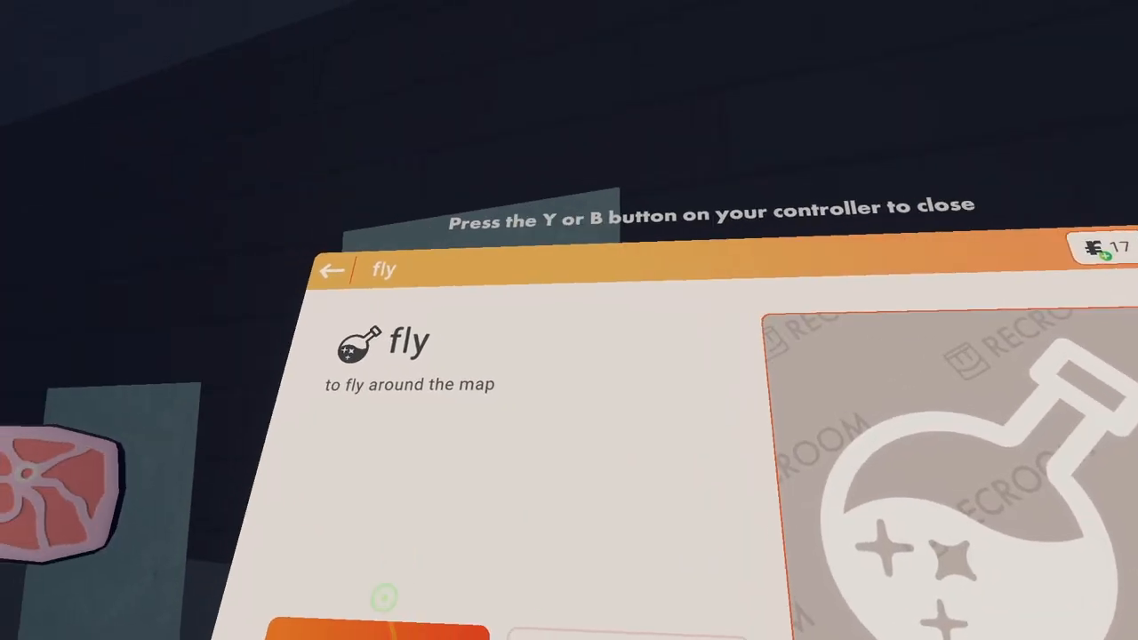
{"action": "left_click", "coordinate": [300, 626]}
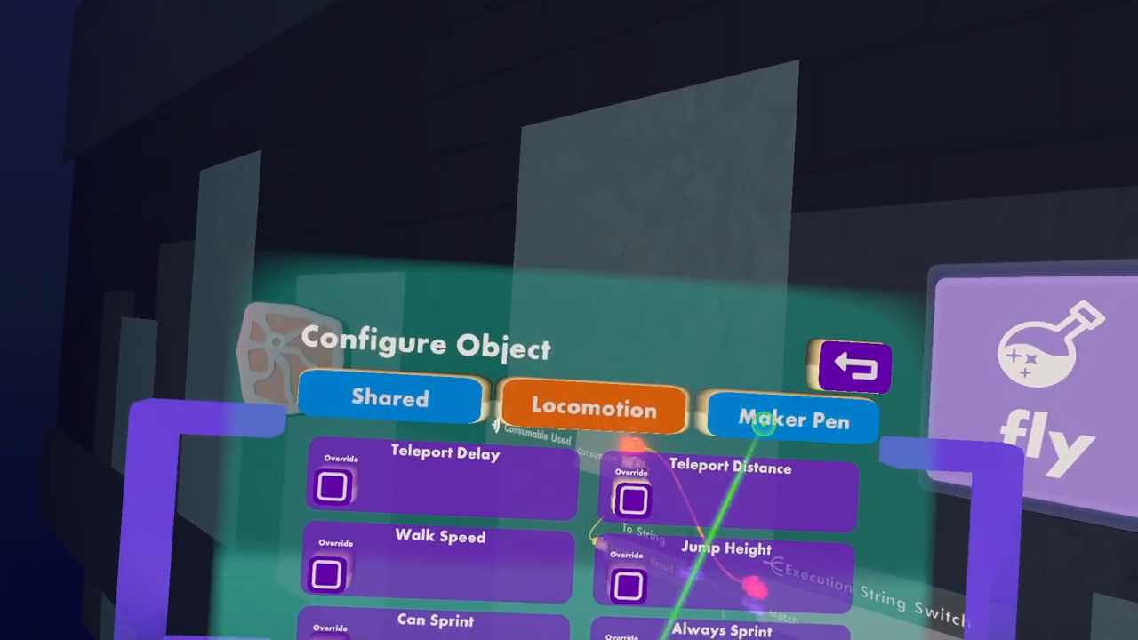
Step: Enable the Walk Speed override and raise walk speed from 0.3 to 3.2 m/s
{"action": "left_click", "coordinate": [326, 573]}
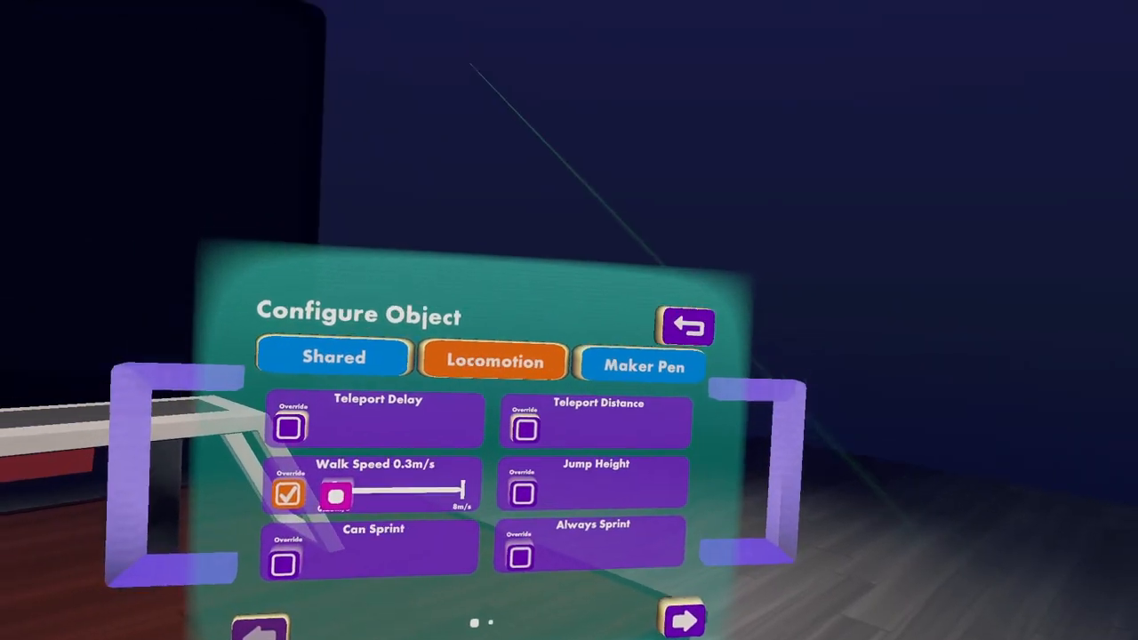
{"action": "left_click_drag", "start_coordinate": [336, 495], "coordinate": [443, 556]}
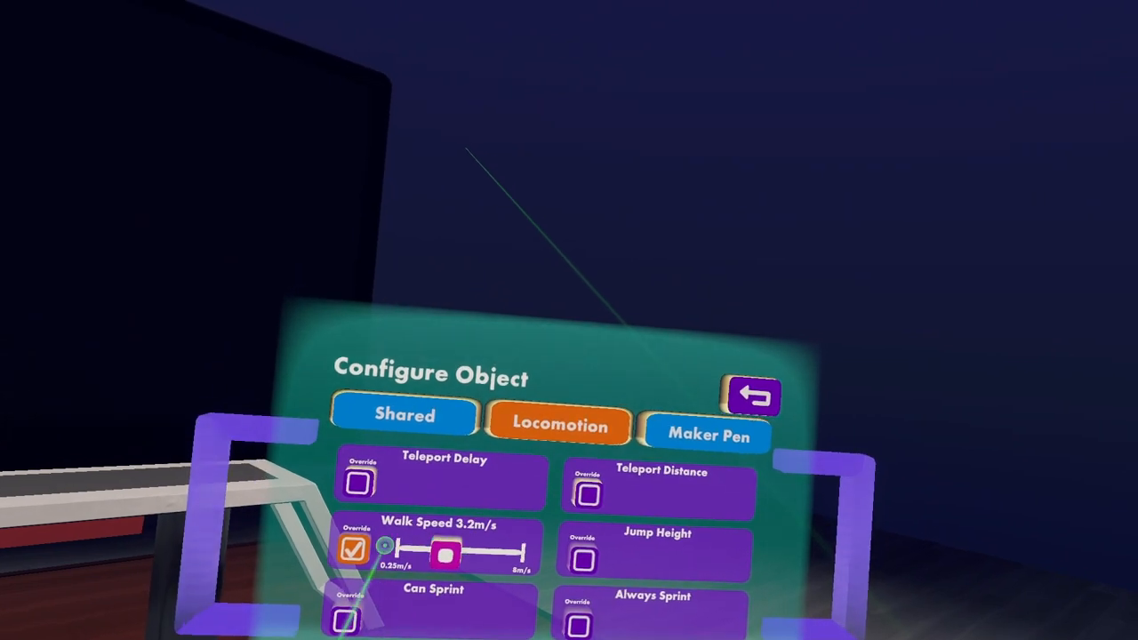